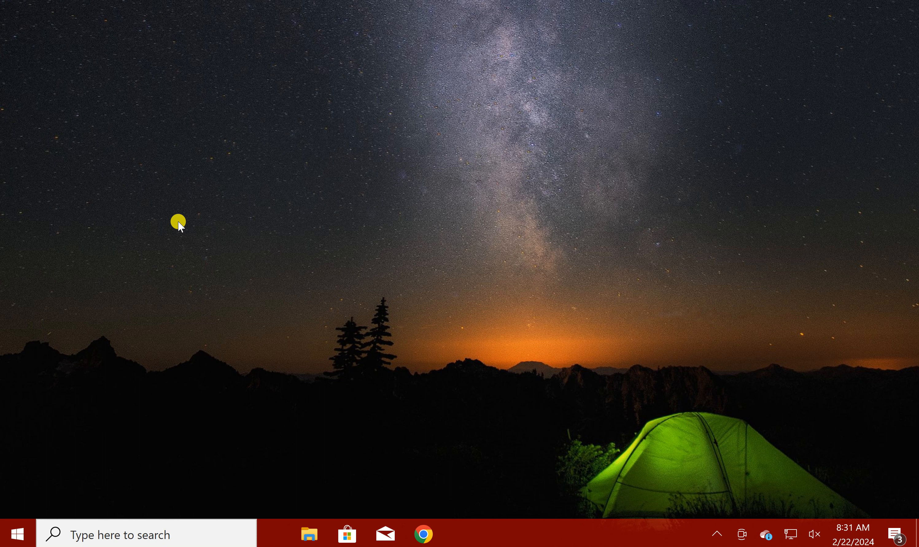
{"action": "mouse_move", "coordinate": [521, 536]}
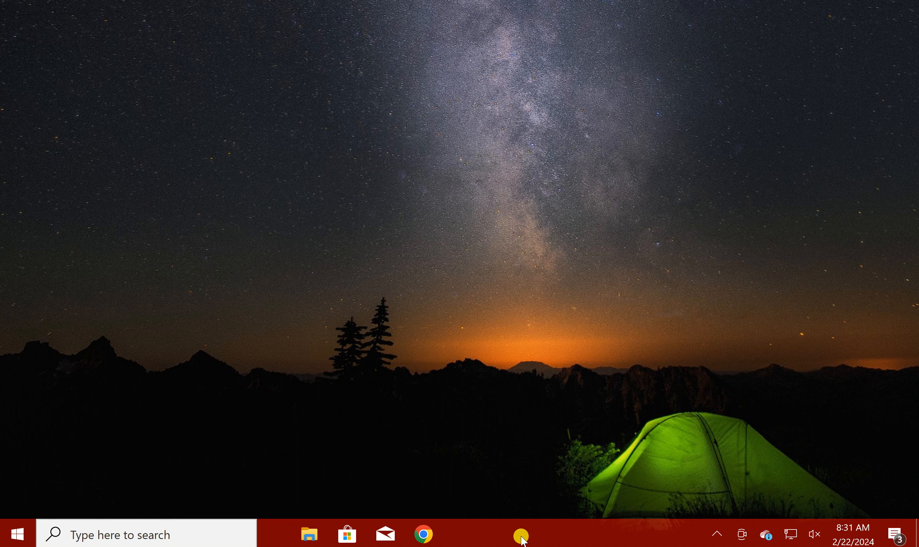
{"action": "mouse_move", "coordinate": [501, 536]}
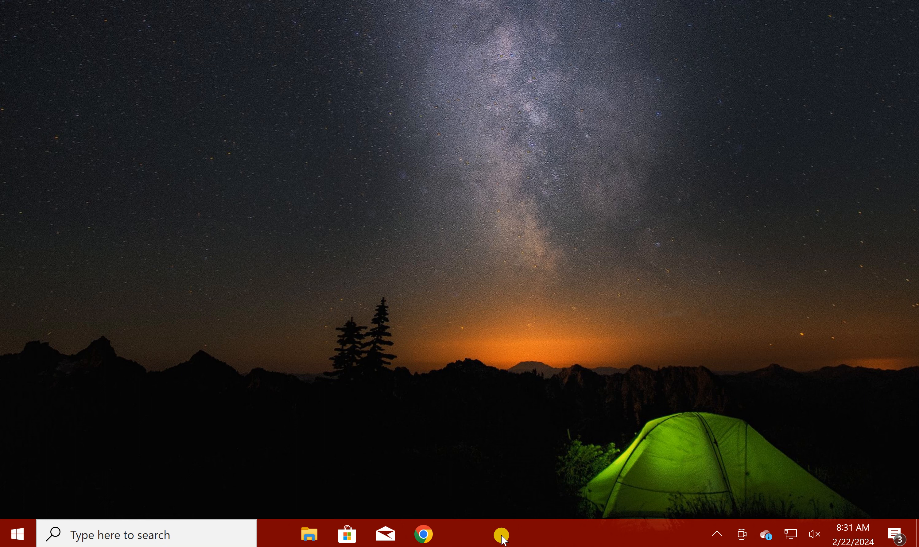
Toggle Lock the taskbar from its context menu so it sits locked along the bottom edge
{"action": "right_click", "coordinate": [501, 534]}
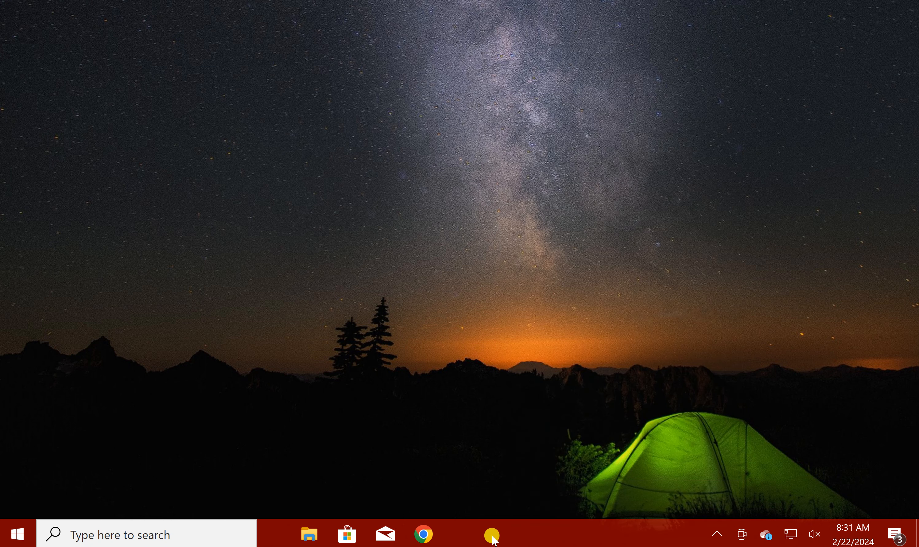
{"action": "mouse_move", "coordinate": [506, 535]}
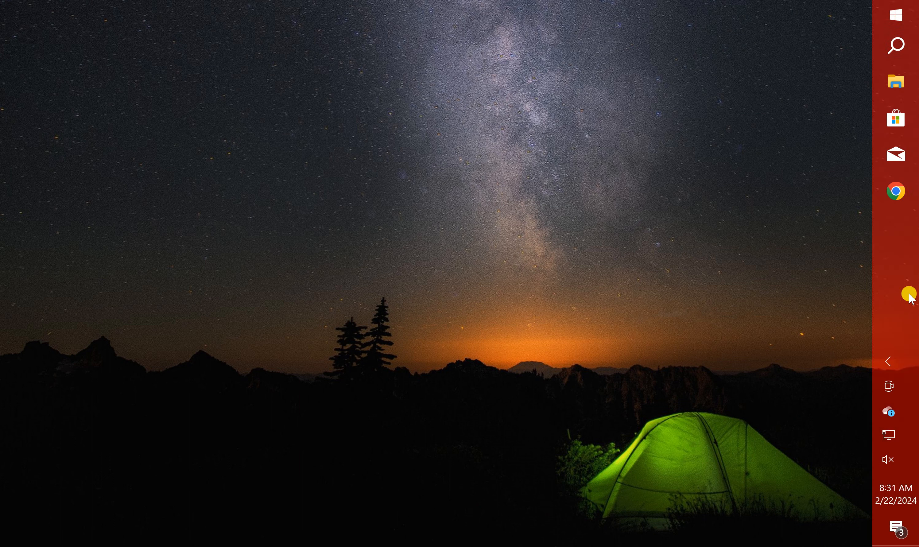
{"action": "mouse_move", "coordinate": [895, 285]}
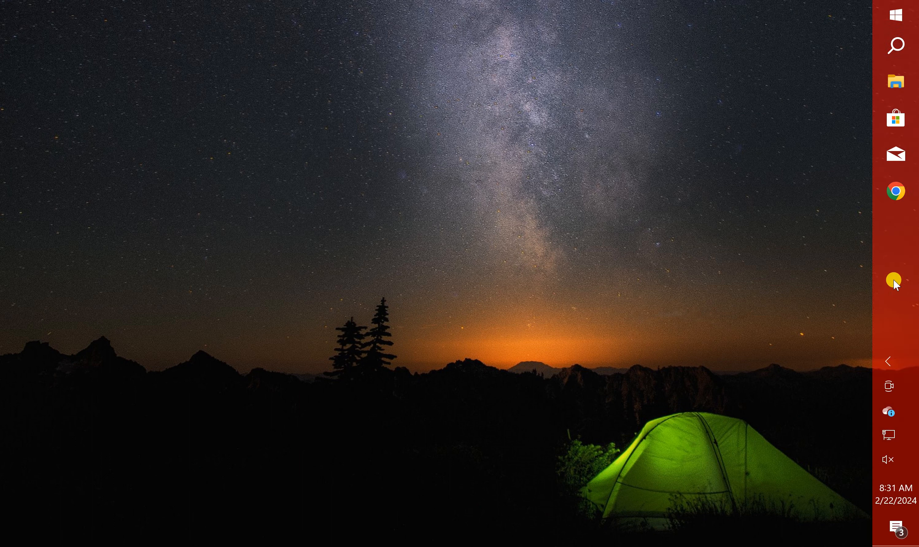
{"action": "right_click", "coordinate": [893, 280]}
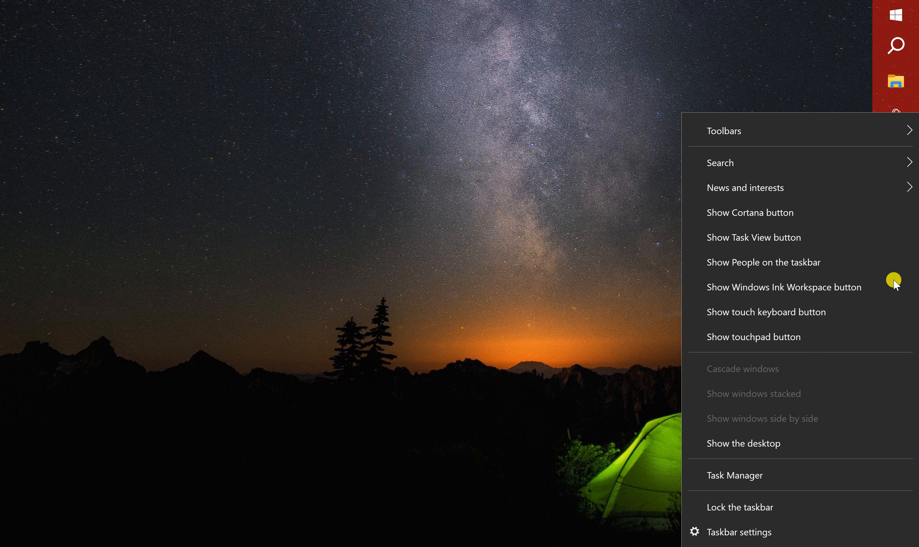
{"action": "mouse_move", "coordinate": [749, 507]}
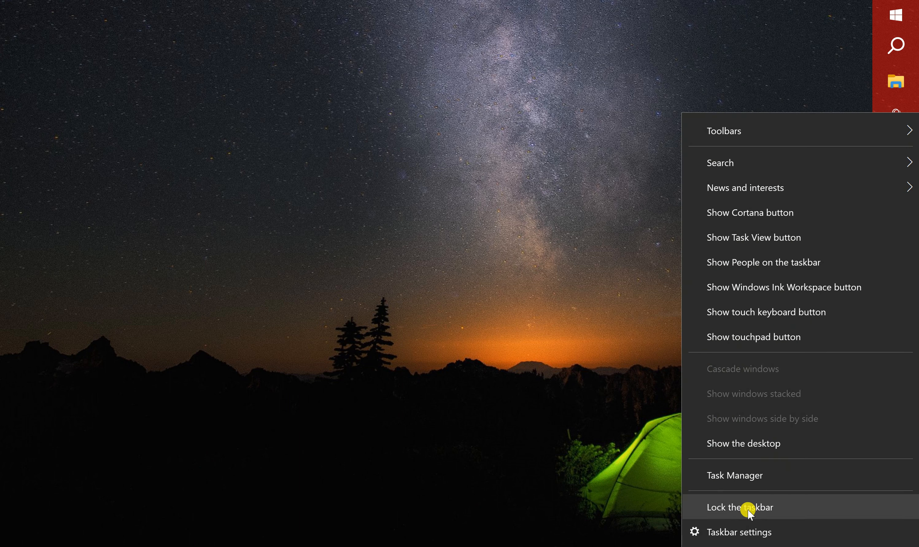
{"action": "left_click", "coordinate": [739, 507]}
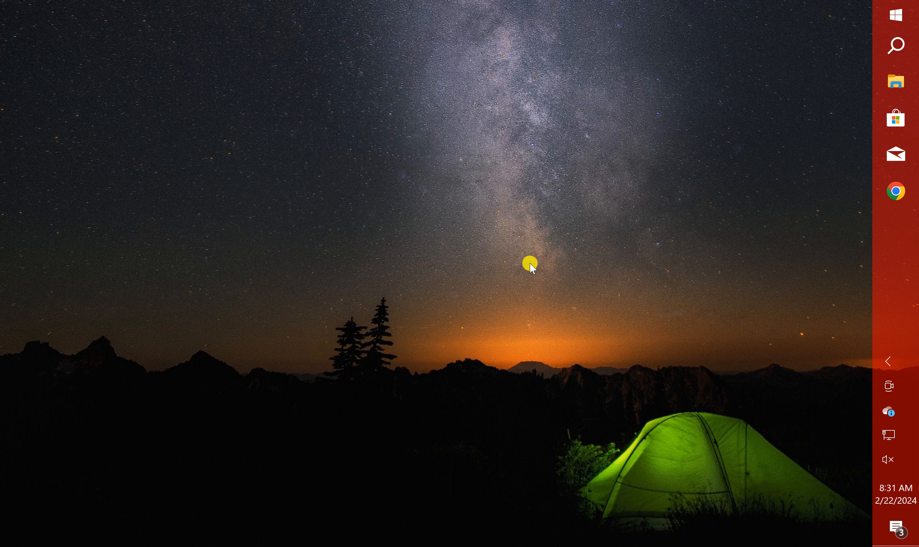
{"action": "mouse_move", "coordinate": [872, 267]}
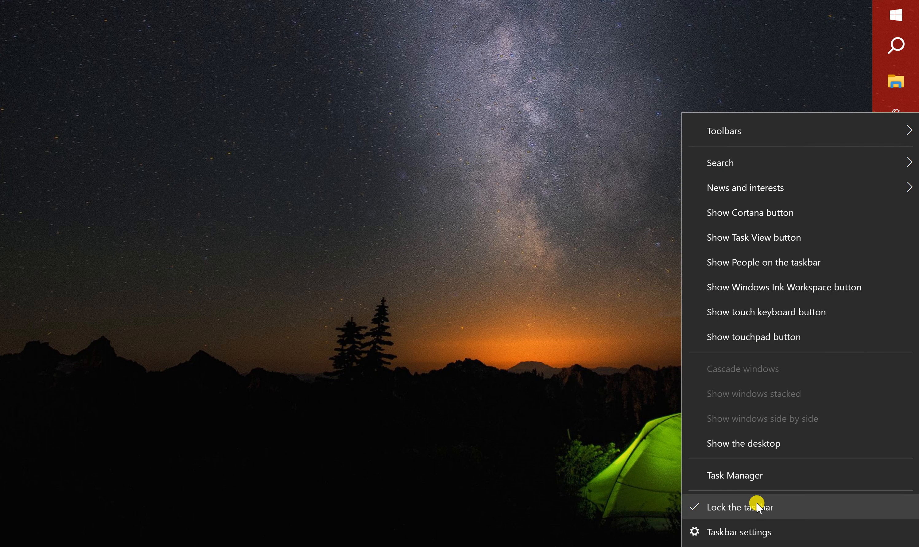
{"action": "left_click", "coordinate": [741, 507]}
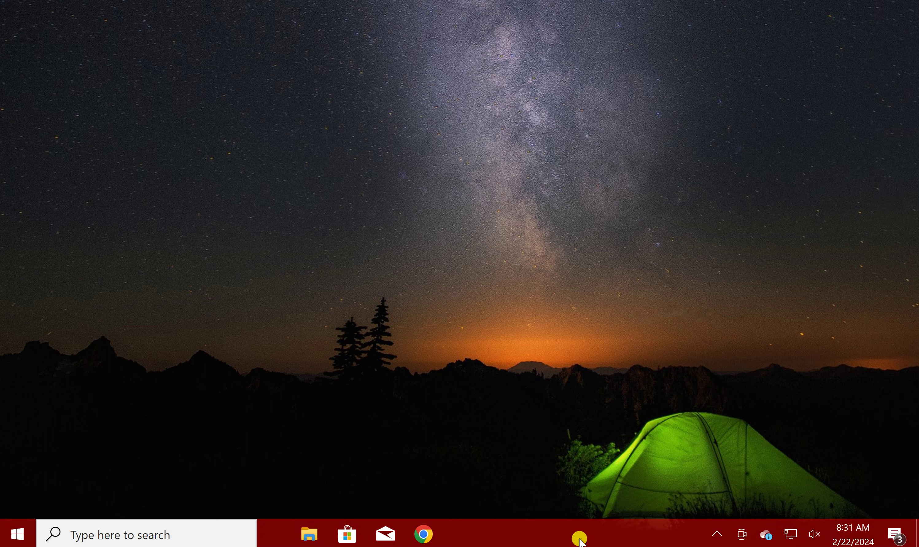
{"action": "mouse_move", "coordinate": [586, 499]}
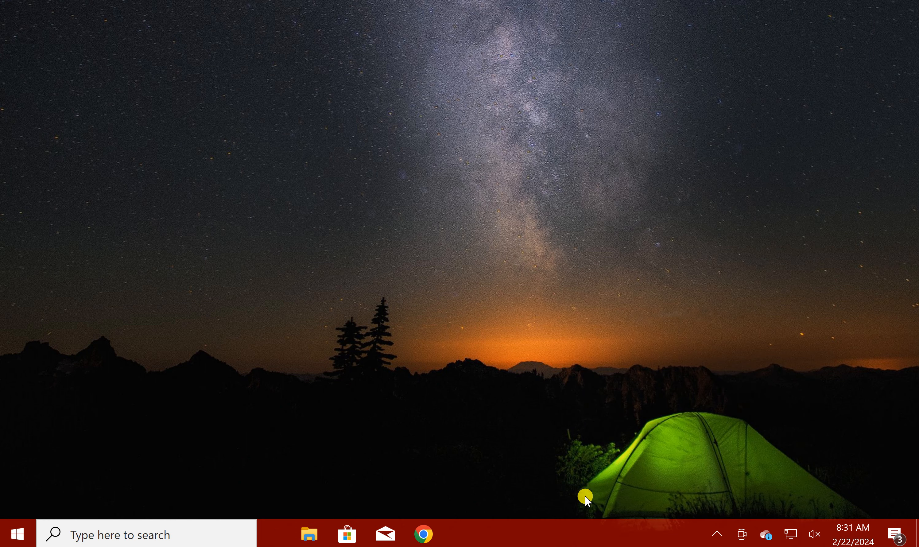
{"action": "mouse_move", "coordinate": [561, 372]}
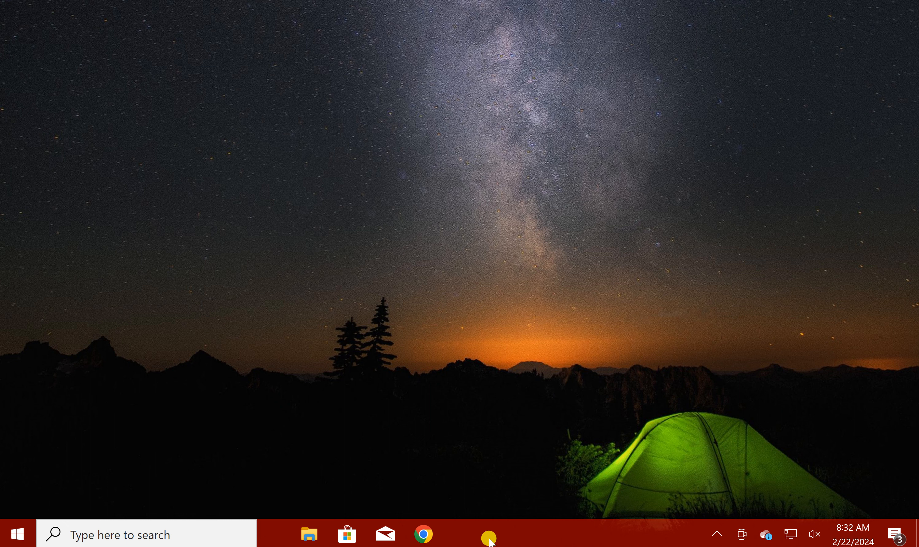
Bring up the context menu on an empty area of the bottom taskbar
{"action": "right_click", "coordinate": [499, 534]}
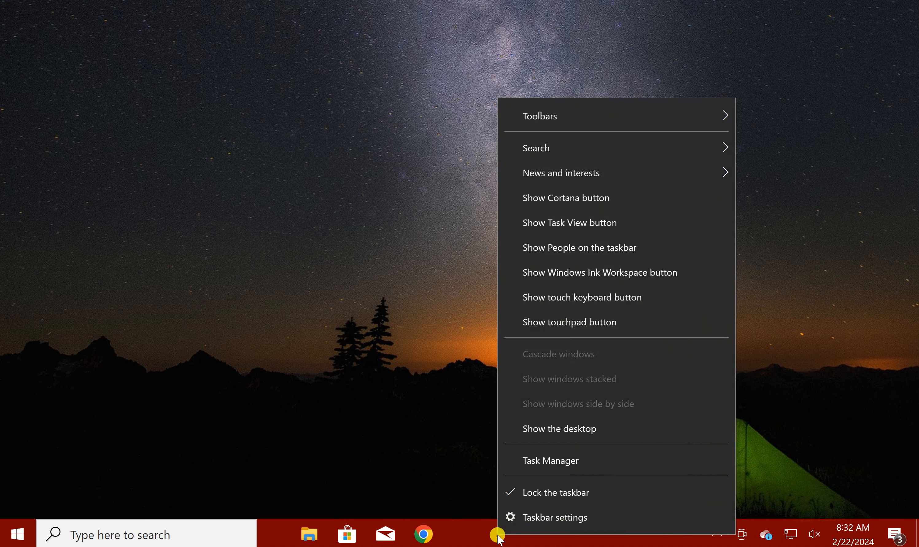
{"action": "mouse_move", "coordinate": [554, 517]}
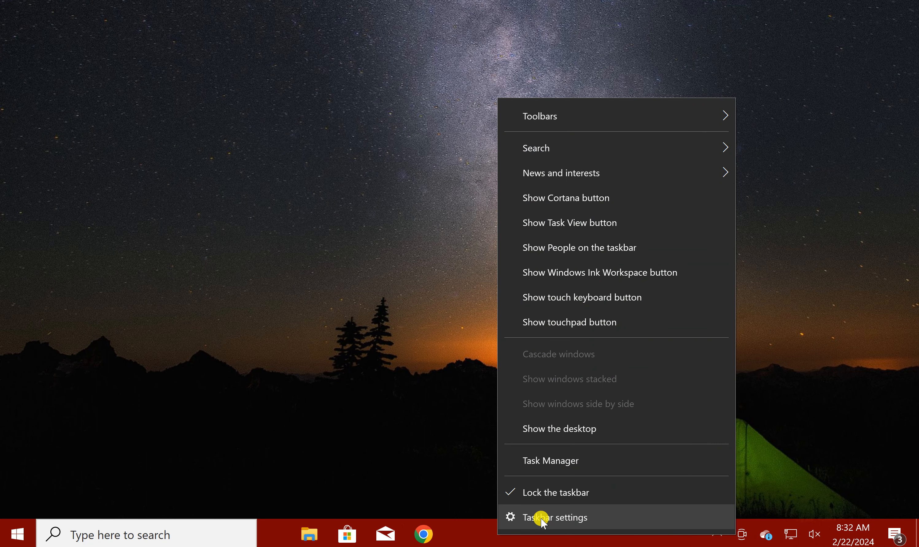
In Taskbar settings, set Taskbar location on screen to Right
{"action": "left_click", "coordinate": [554, 517]}
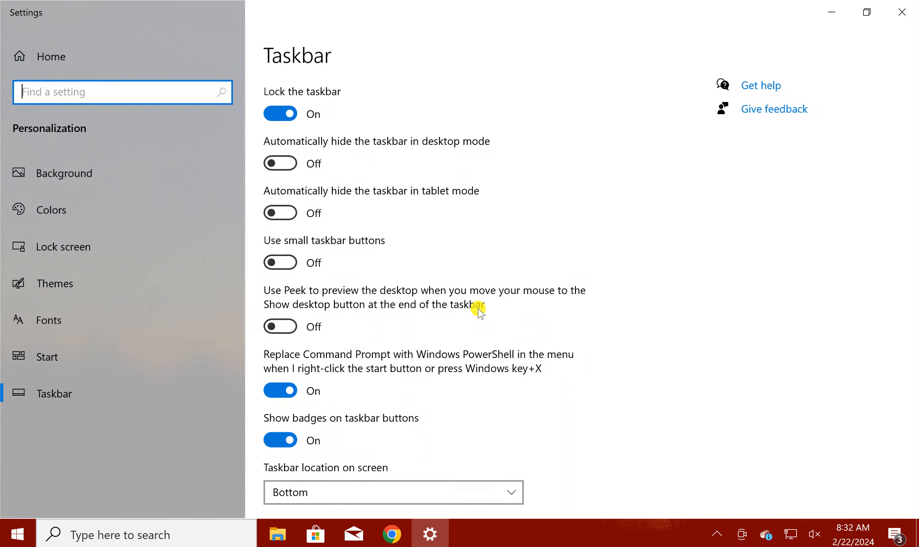
{"action": "scroll", "scroll_direction": "down", "scroll_amount": 3}
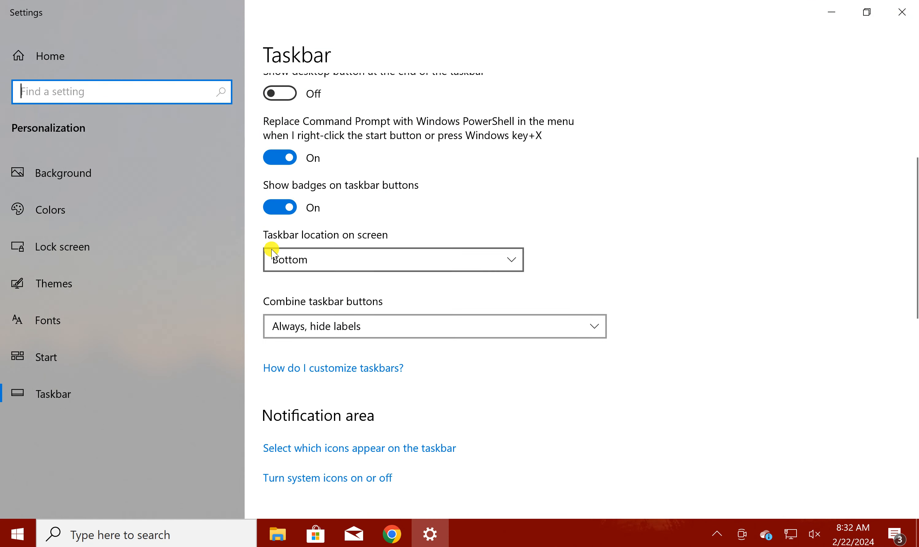
{"action": "mouse_move", "coordinate": [287, 241]}
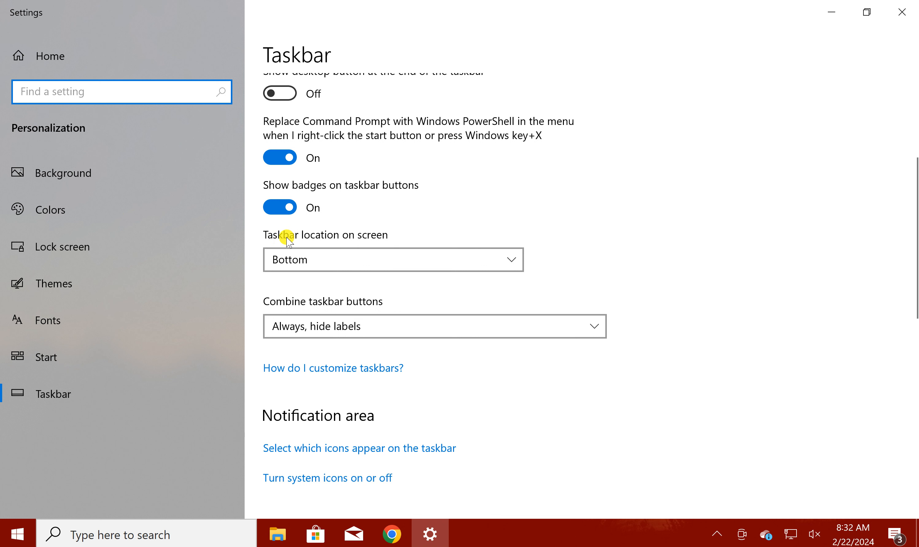
{"action": "mouse_move", "coordinate": [359, 241]}
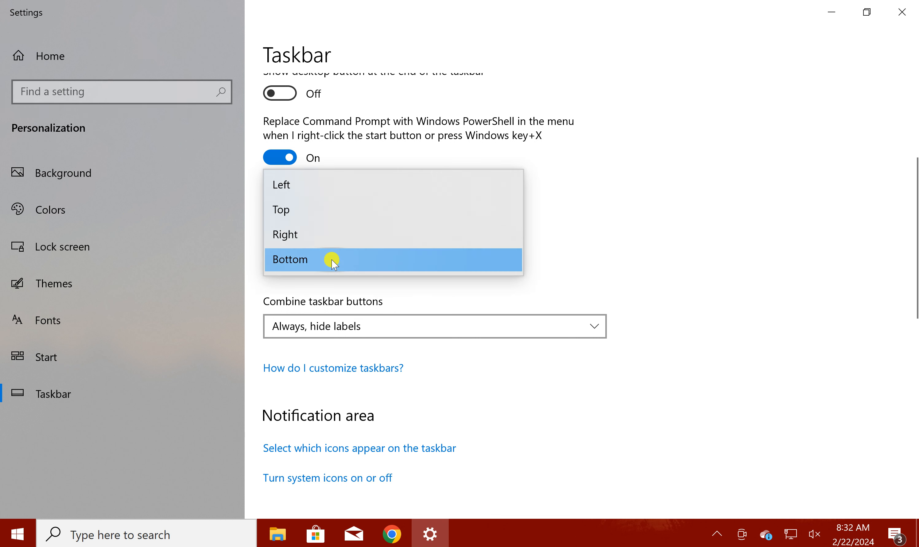
{"action": "mouse_move", "coordinate": [334, 234]}
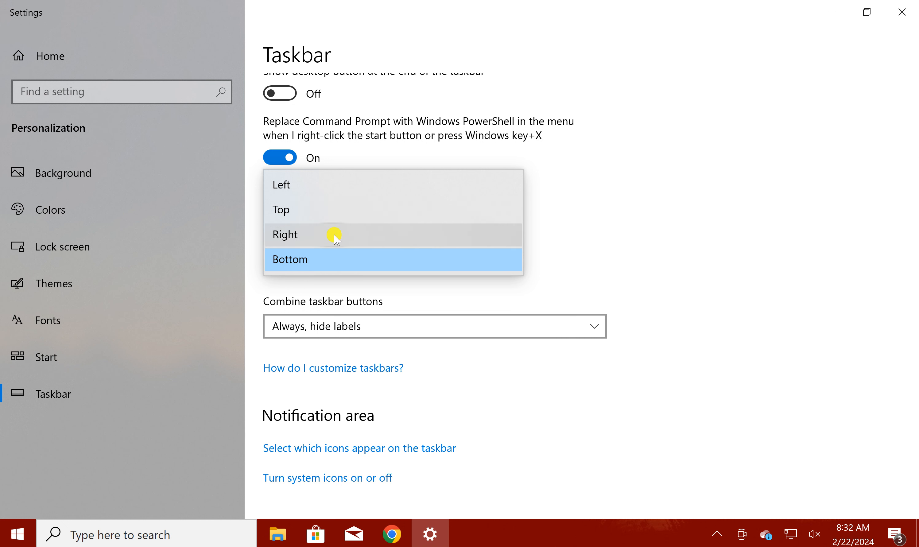
{"action": "left_click", "coordinate": [285, 234]}
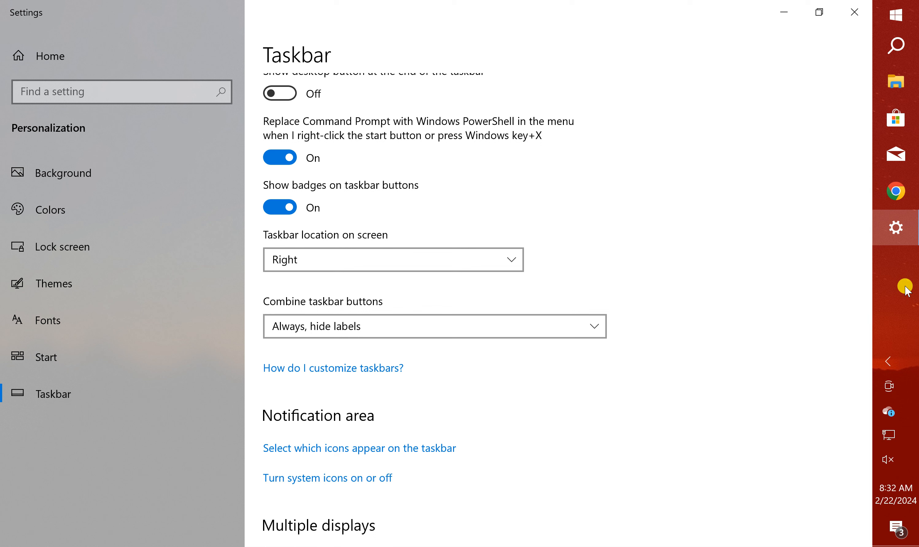
{"action": "mouse_move", "coordinate": [764, 433]}
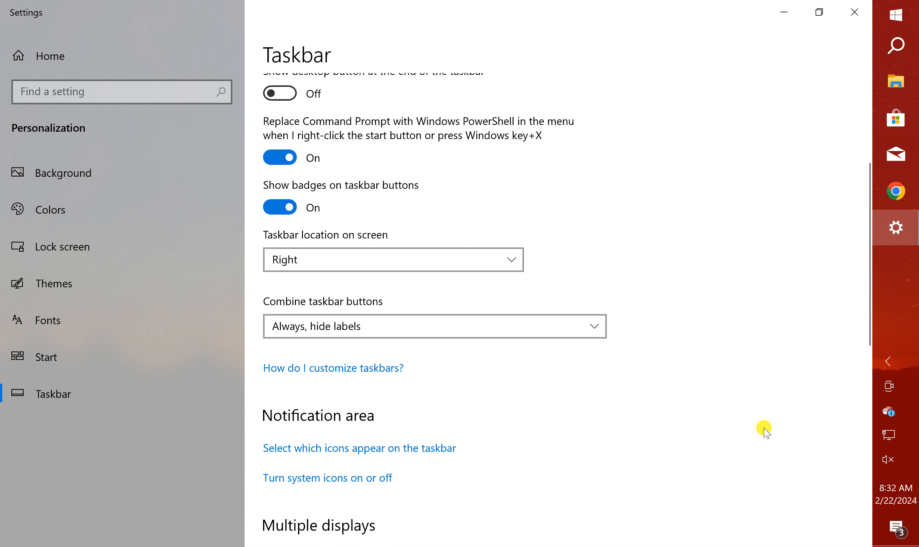